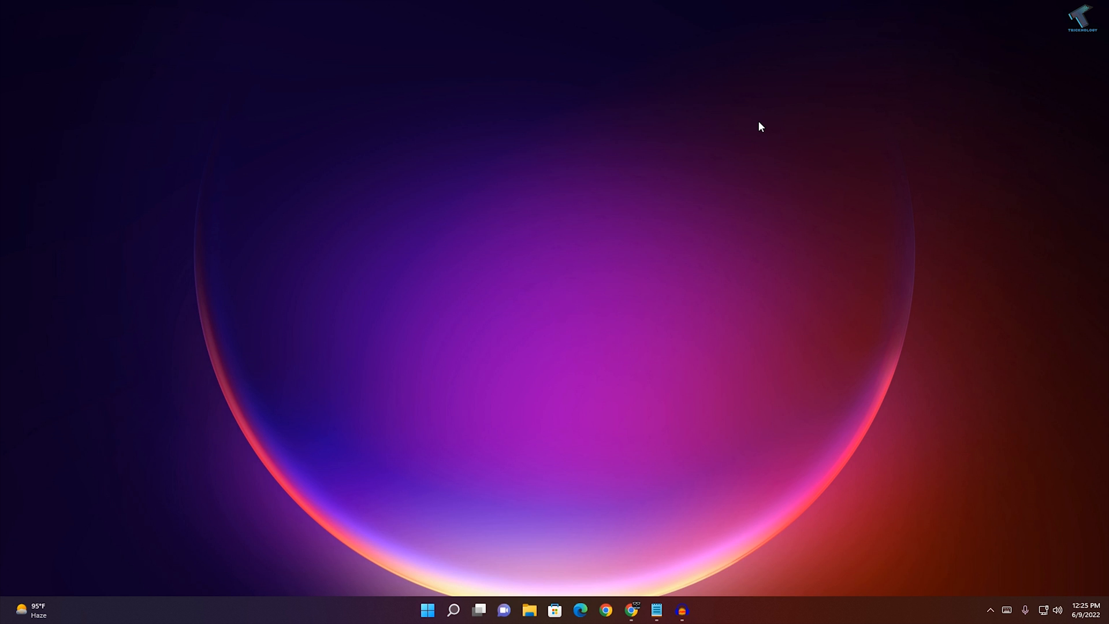
pyautogui.moveTo(465, 572)
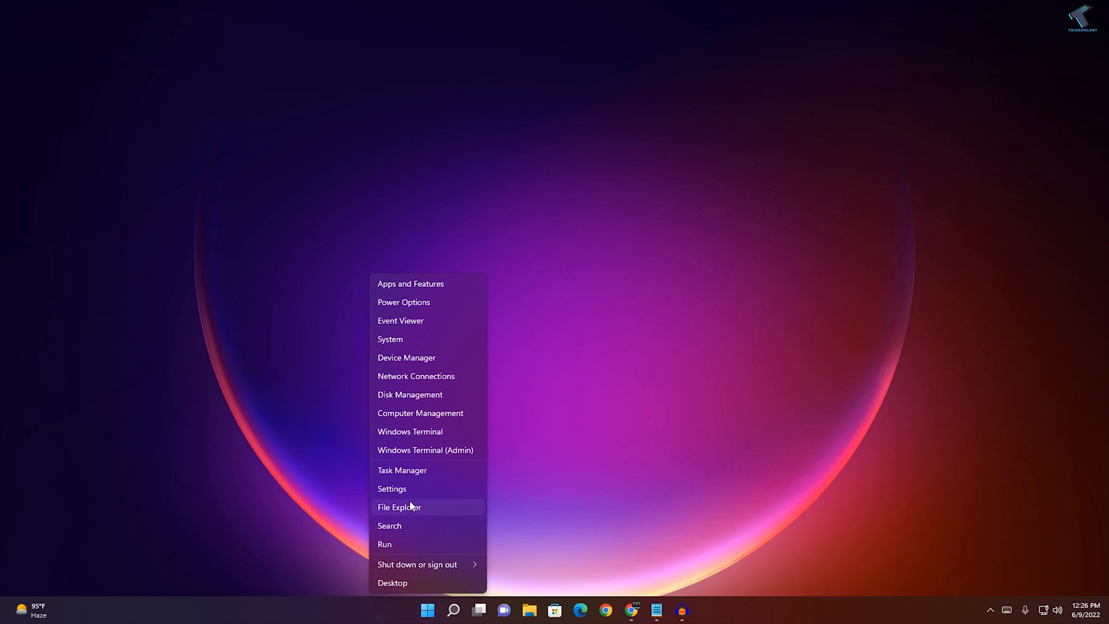
# Go to the Apps section of Settings to reach the installed apps list.
pyautogui.click(392, 489)
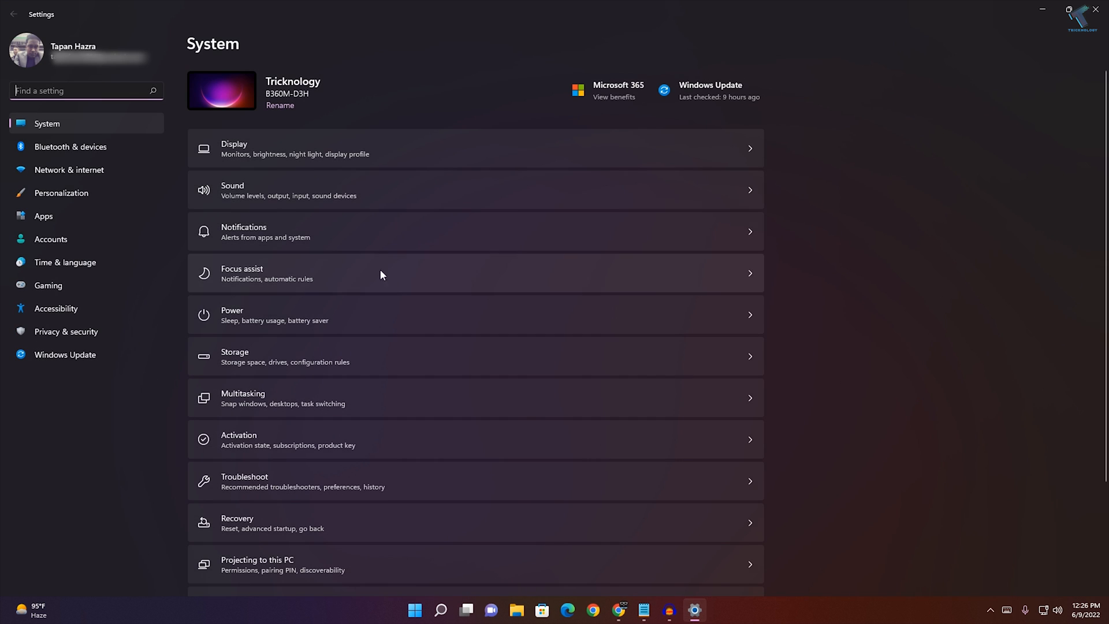
pyautogui.moveTo(44, 216)
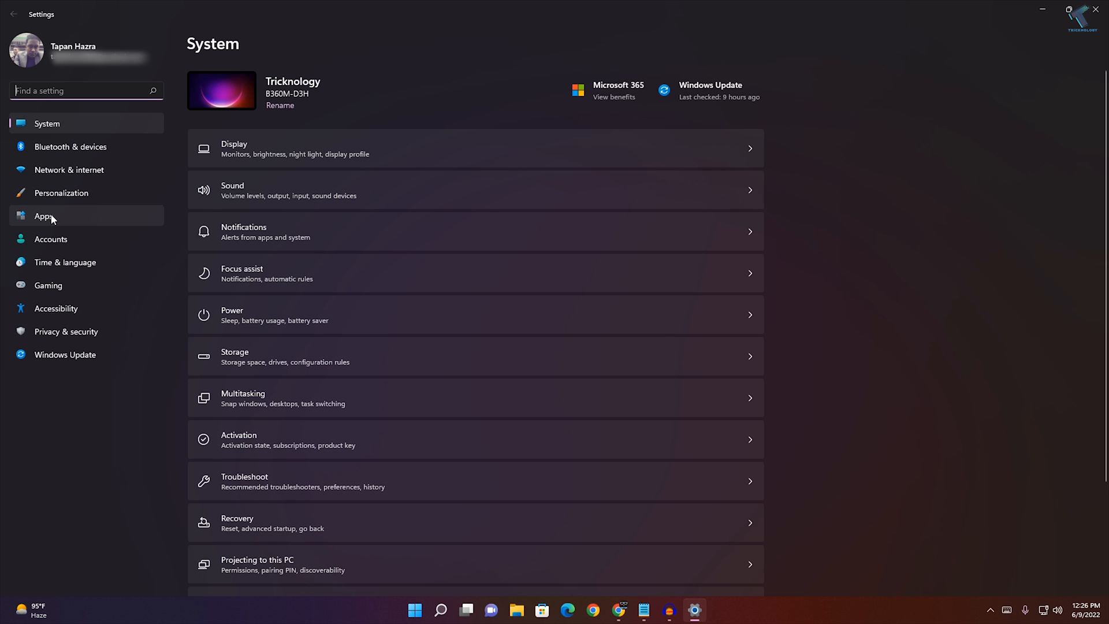
pyautogui.click(45, 216)
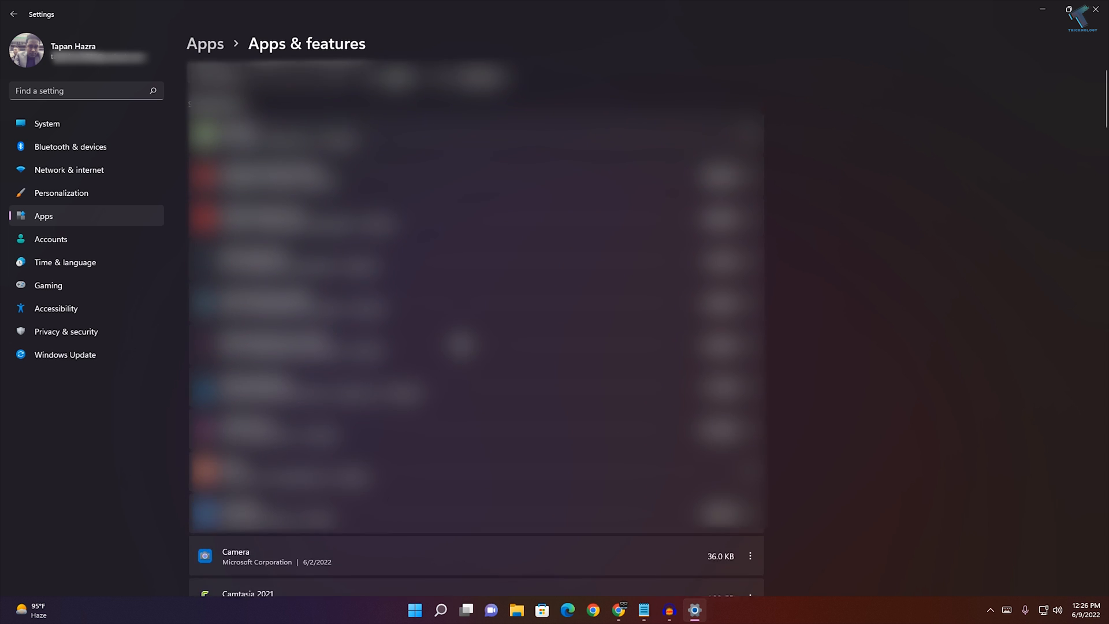
# Show the three-dot menu for the Camera entry in the apps list.
pyautogui.scroll(-3)
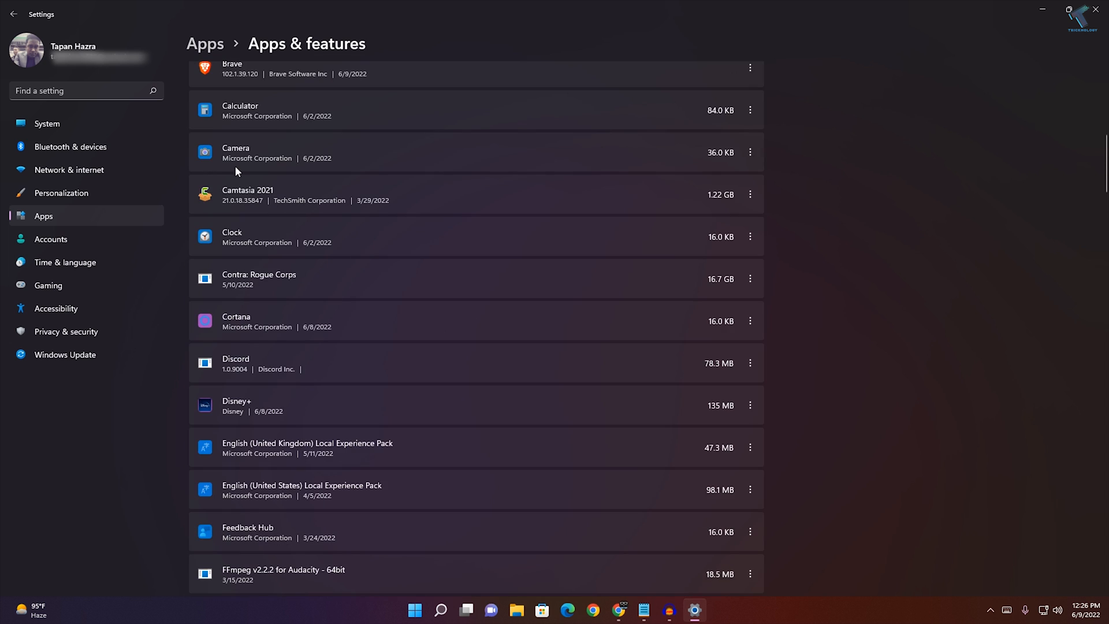
pyautogui.moveTo(249, 146)
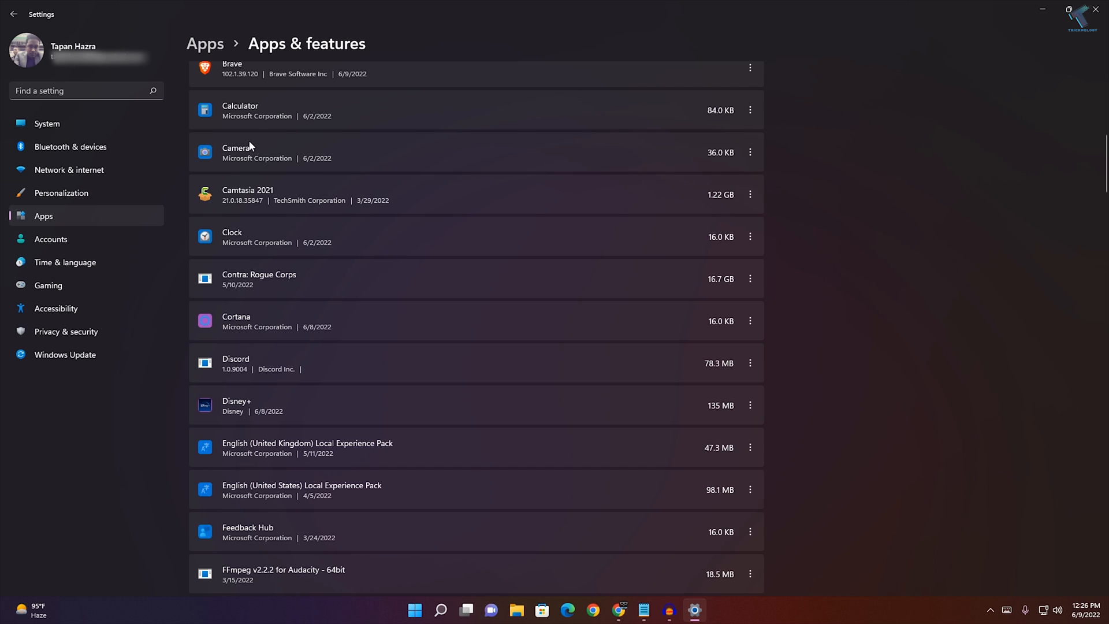
pyautogui.moveTo(734, 156)
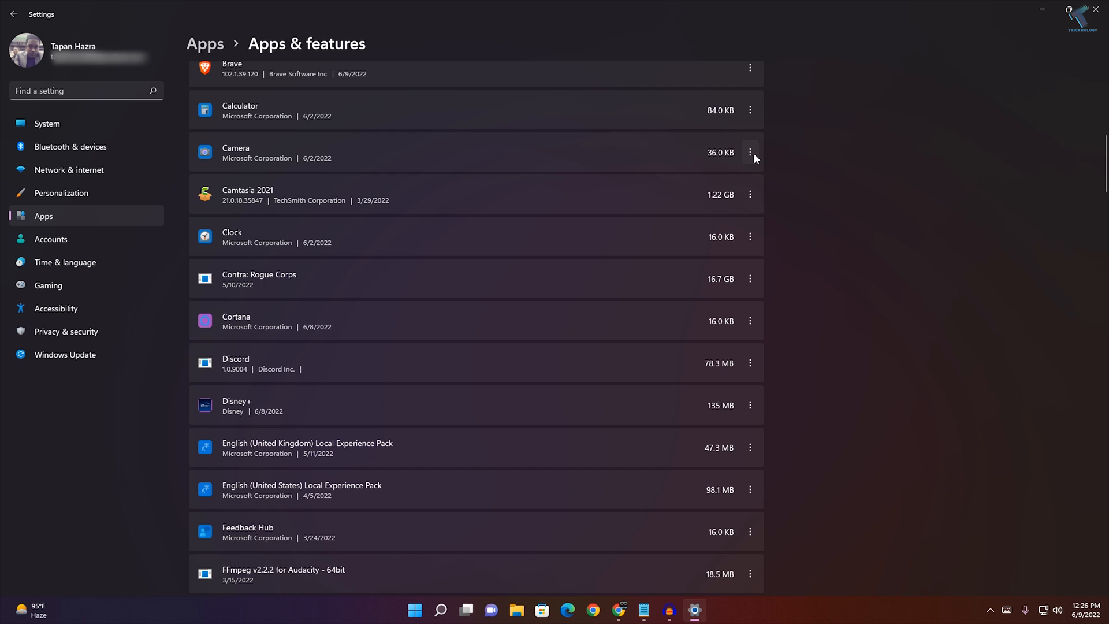
pyautogui.click(750, 153)
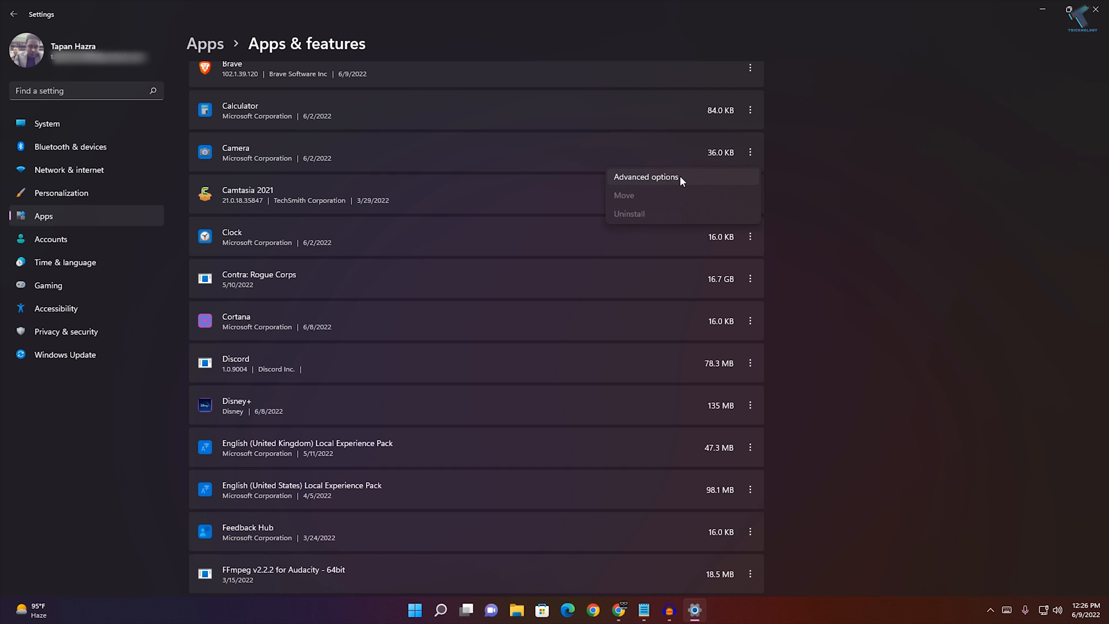
# Reset the Camera app from its Advanced options page, confirming the data deletion.
pyautogui.click(645, 177)
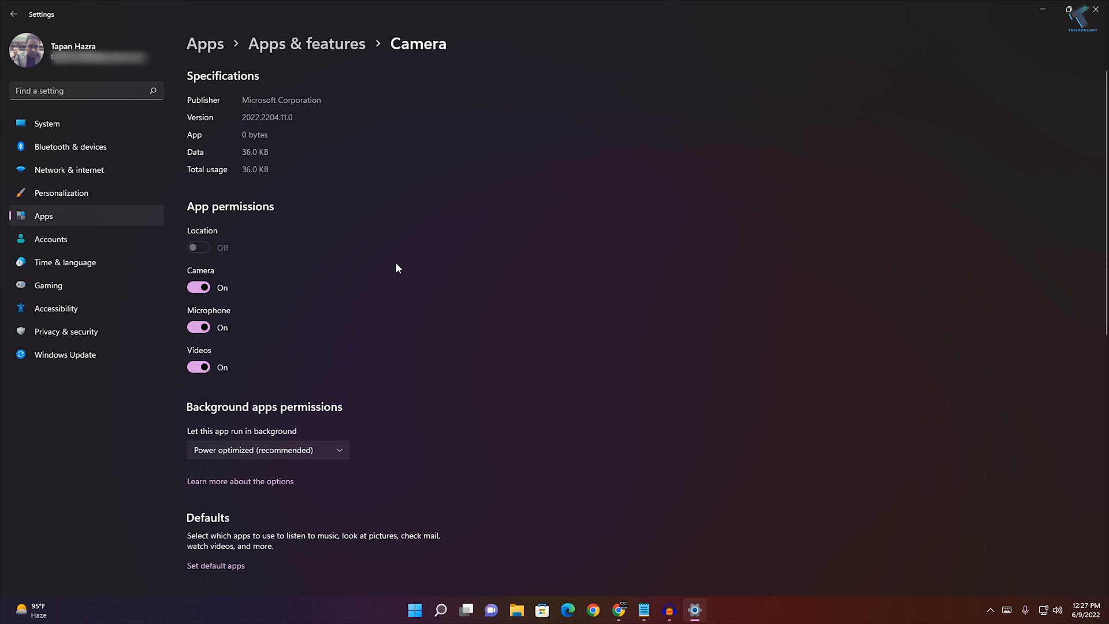
pyautogui.scroll(-3)
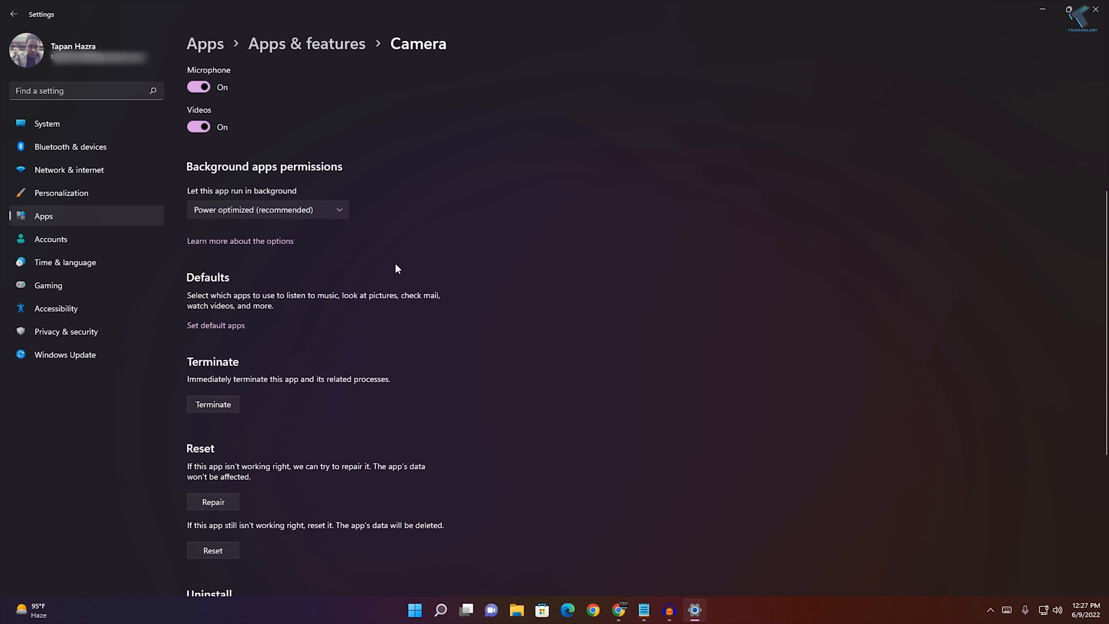
pyautogui.scroll(-3)
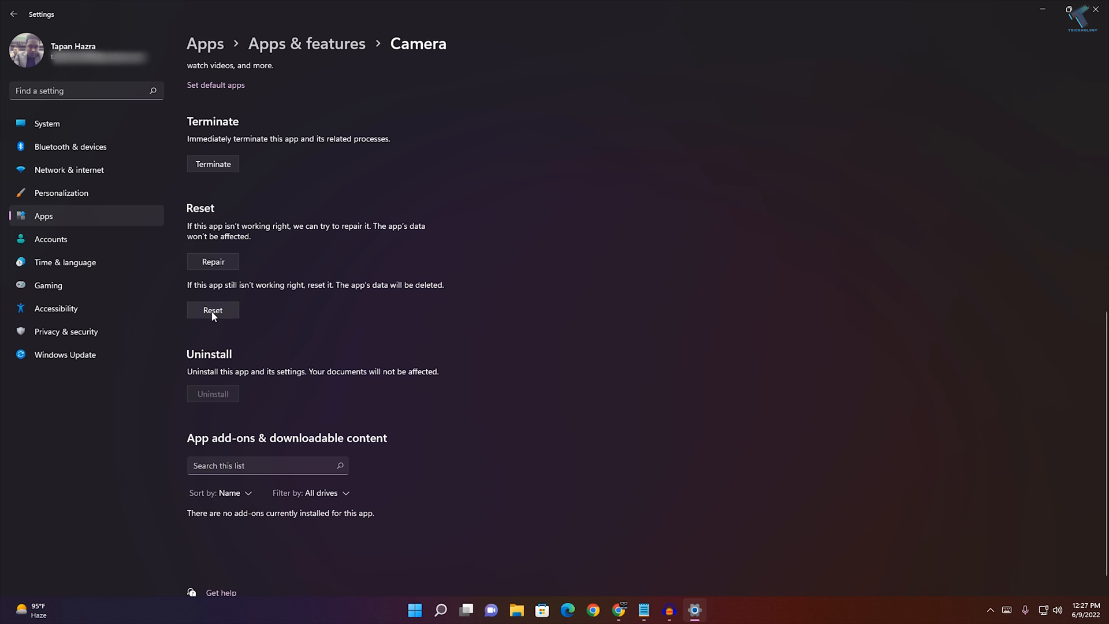
pyautogui.click(212, 310)
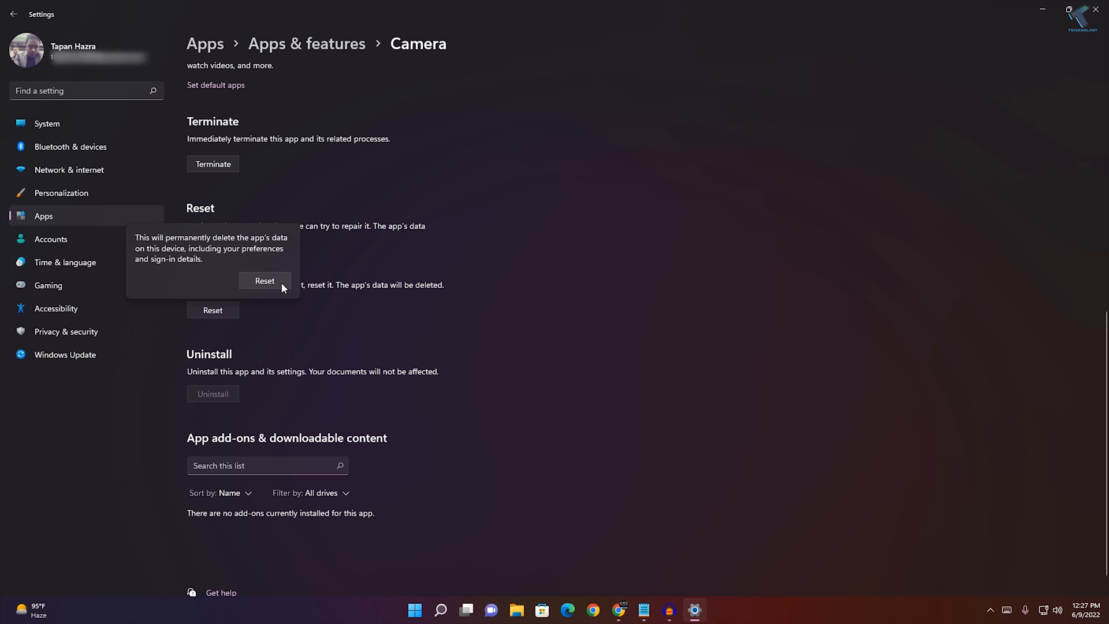
pyautogui.click(265, 281)
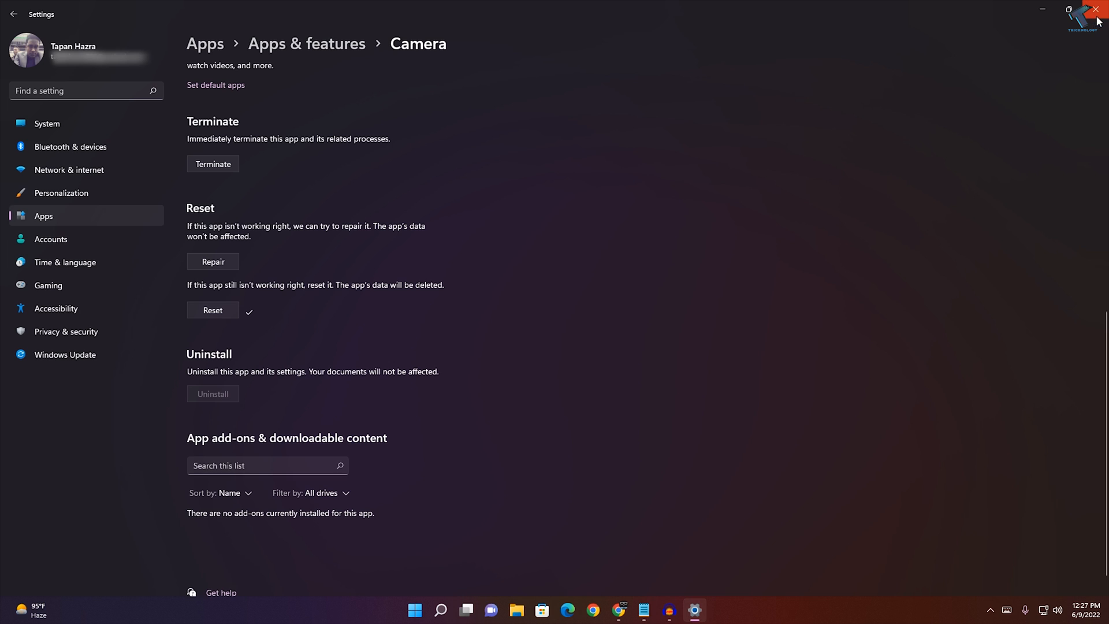
# Close Settings and launch Windows PowerShell as administrator from Start search.
pyautogui.click(1097, 9)
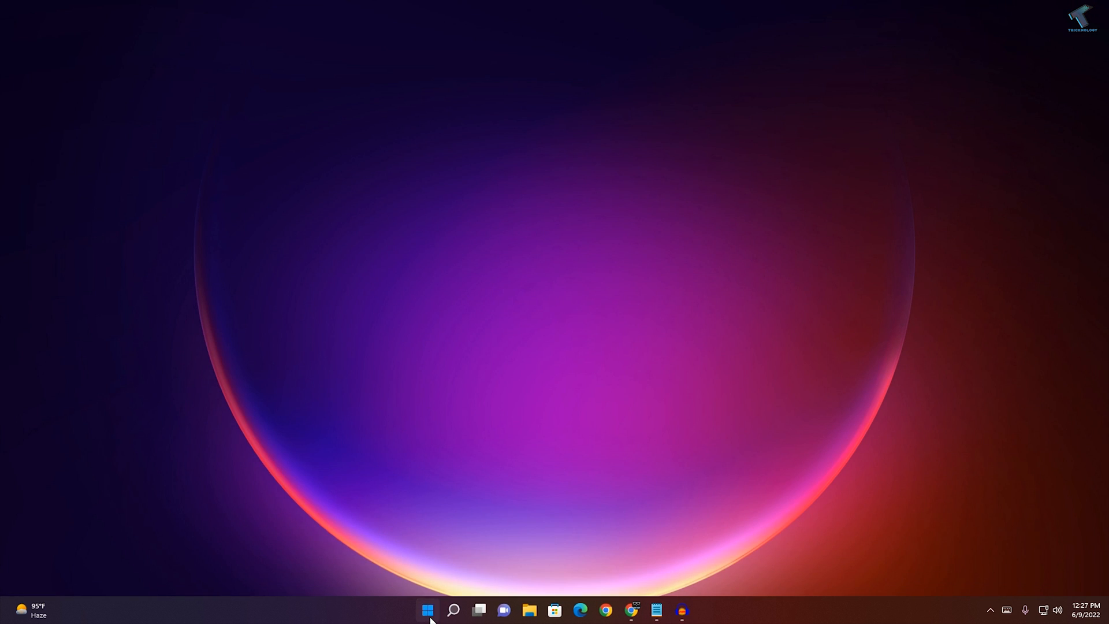
pyautogui.write('power')
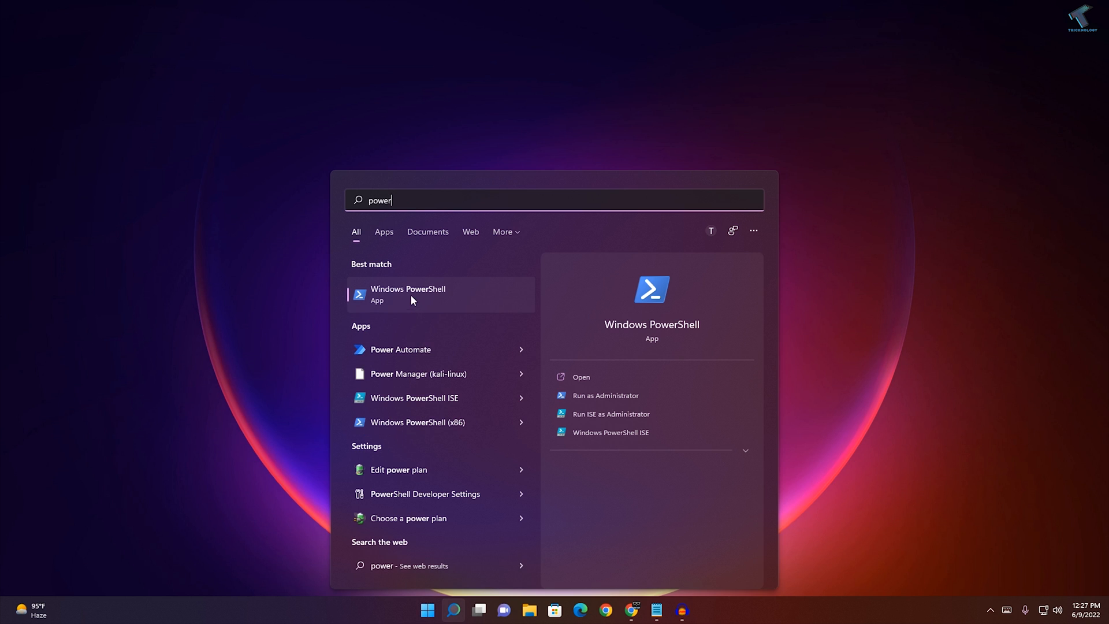
pyautogui.rightClick(408, 294)
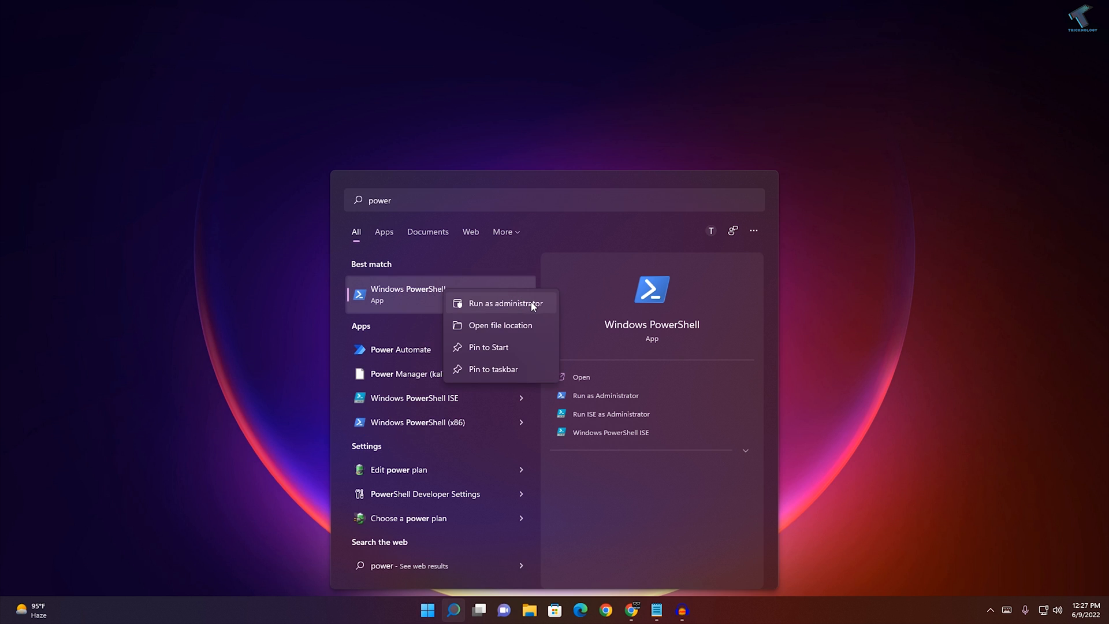
pyautogui.click(500, 302)
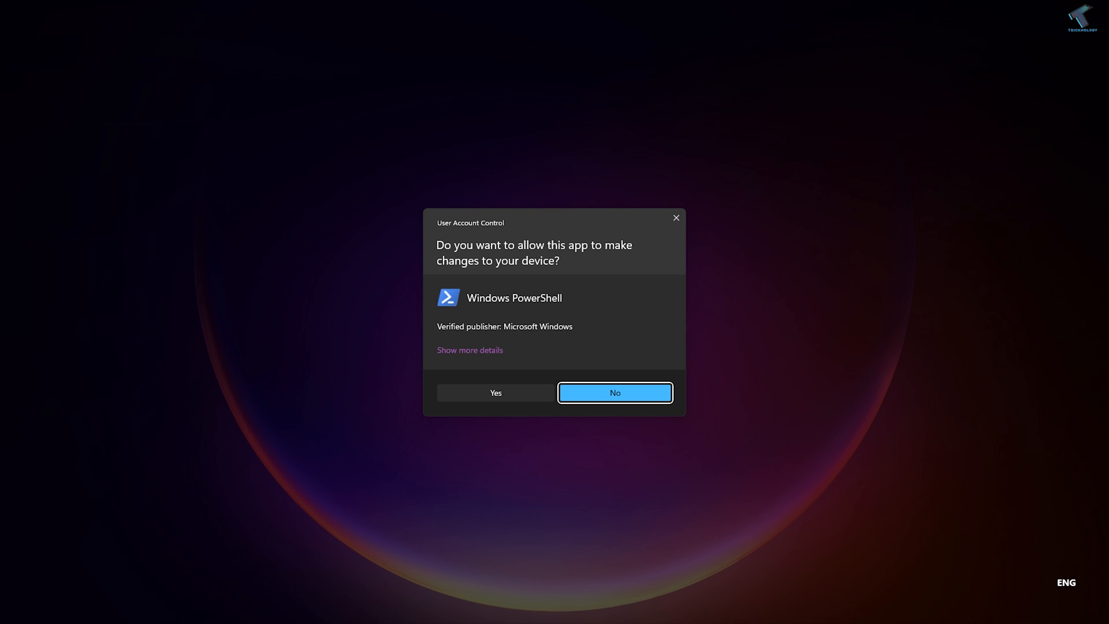
# Approve the UAC prompt with Yes so the admin PowerShell window opens.
pyautogui.click(495, 393)
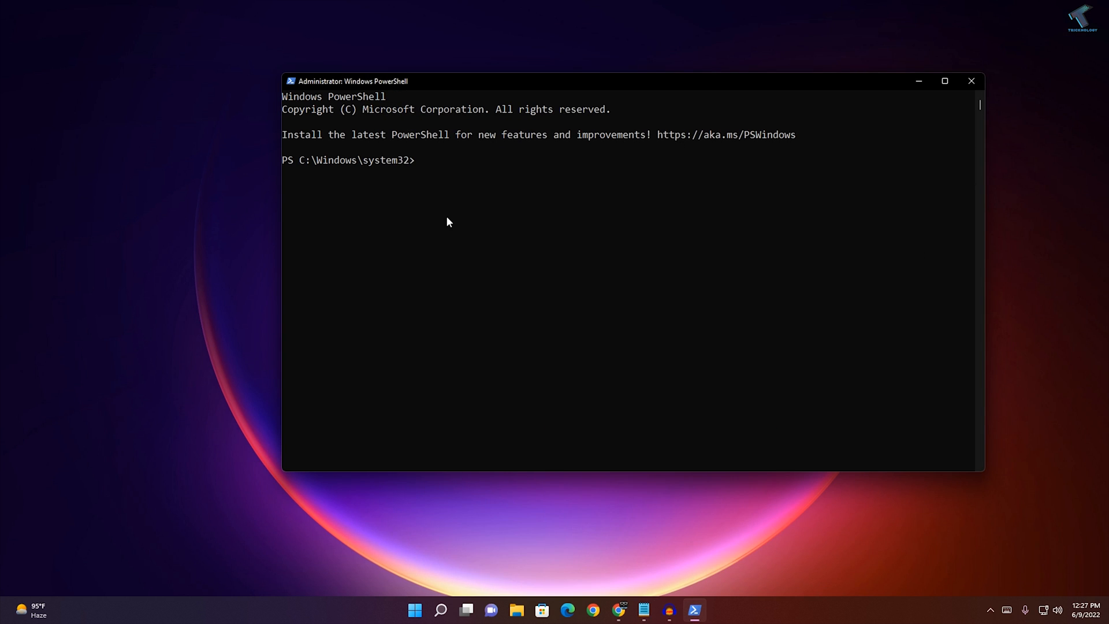
# Run Get-AppxPackage -allusers Microsoft.WindowsCamera piped to Add-AppxPackage -Register to re-register Camera.
pyautogui.write('Get-AppxPackage -allusers Microsoft.WindowsCamera | Foreach {Add-AppxPackage -DisableDevelopmentMode -Register "$($_.InstallLocation)\\AppXManifest.xml"}')
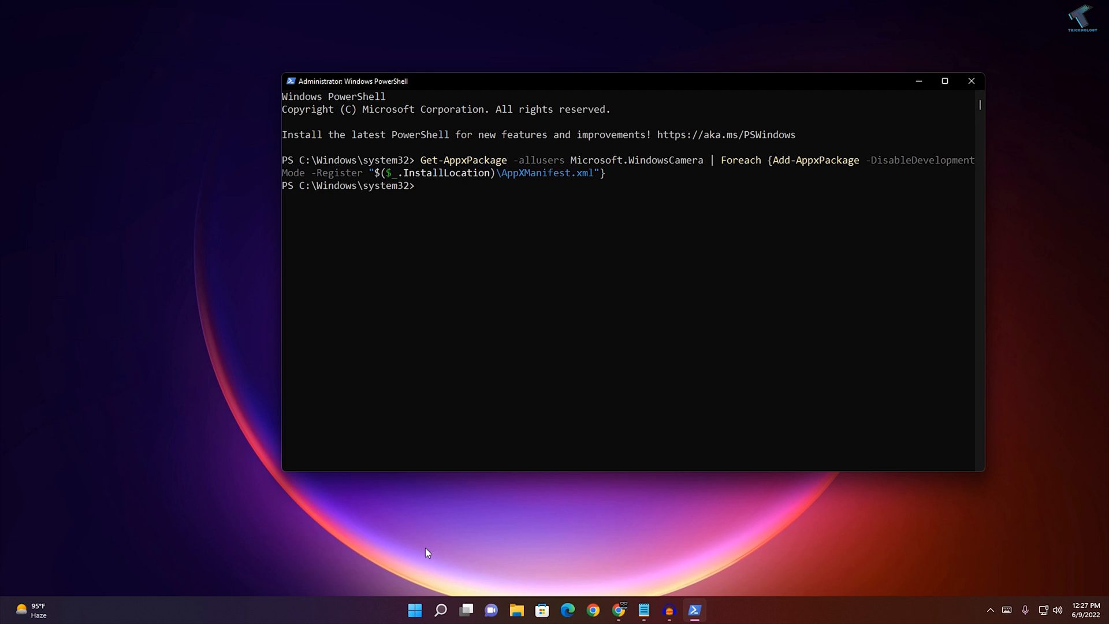
pyautogui.moveTo(427, 556)
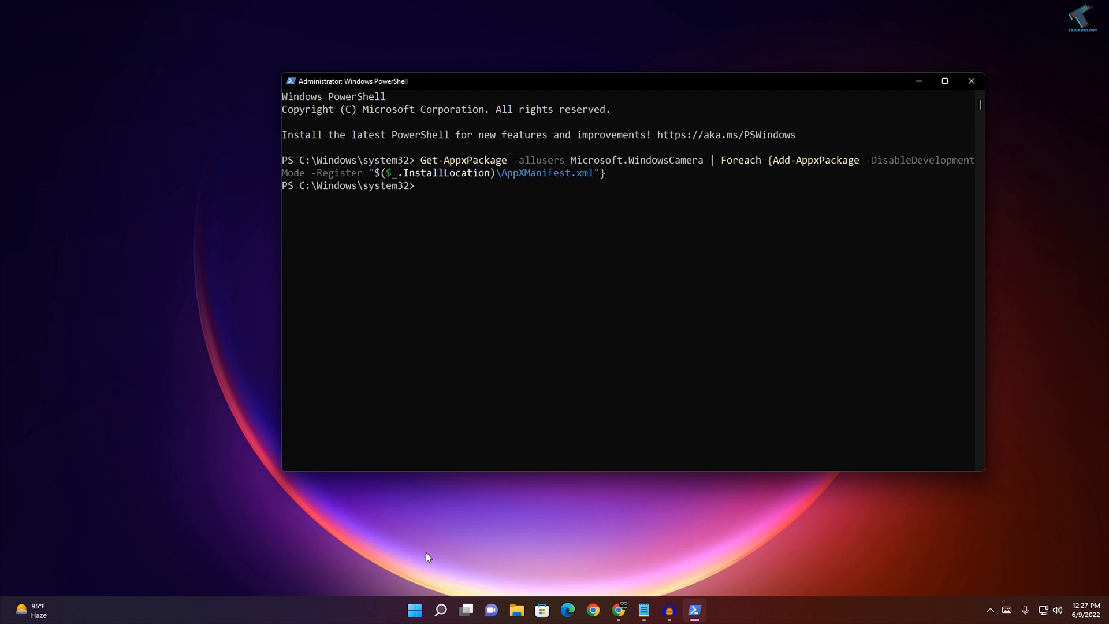